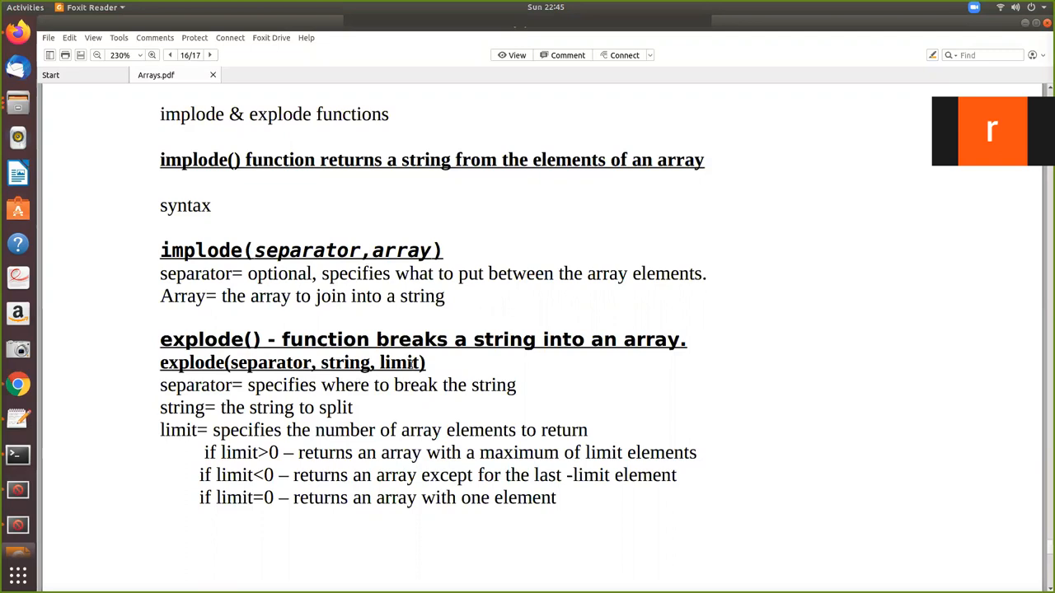
mouse_move(544, 356)
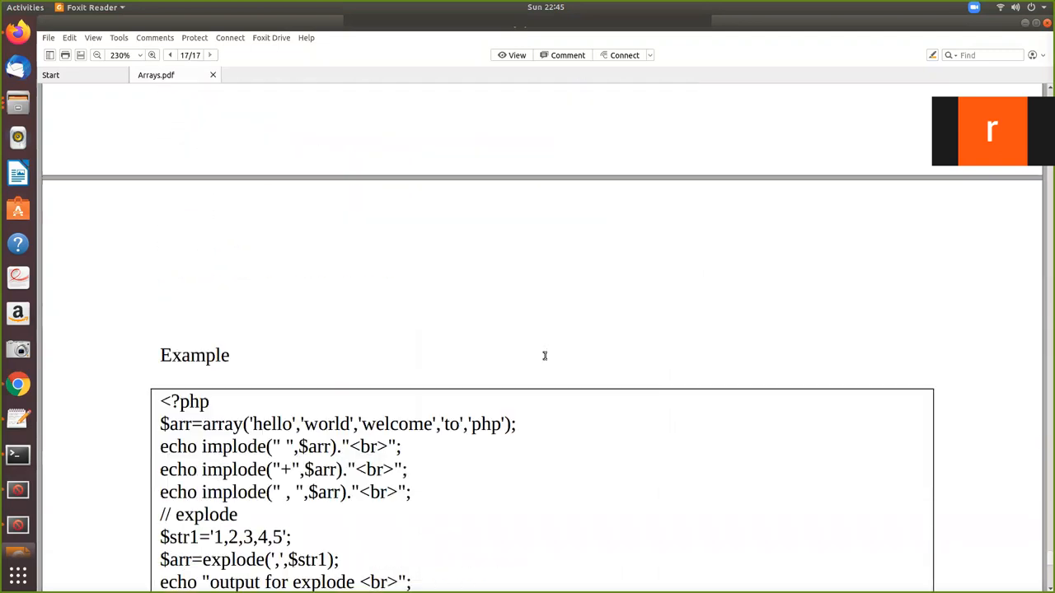
Scroll to the Example slide showing the implode/explode code and its Output box.
scroll(down, 3)
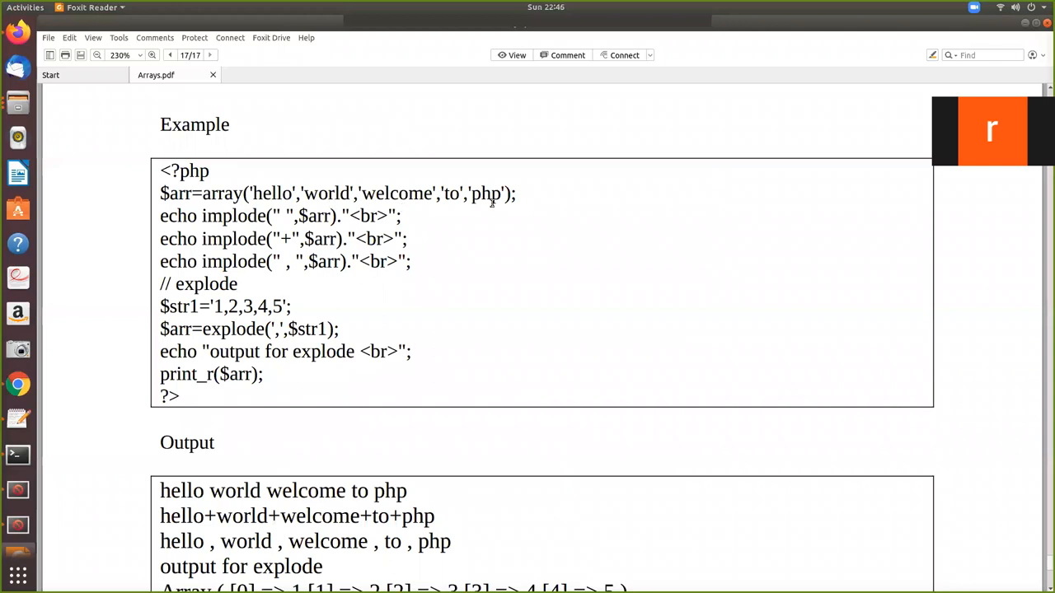
mouse_move(295, 198)
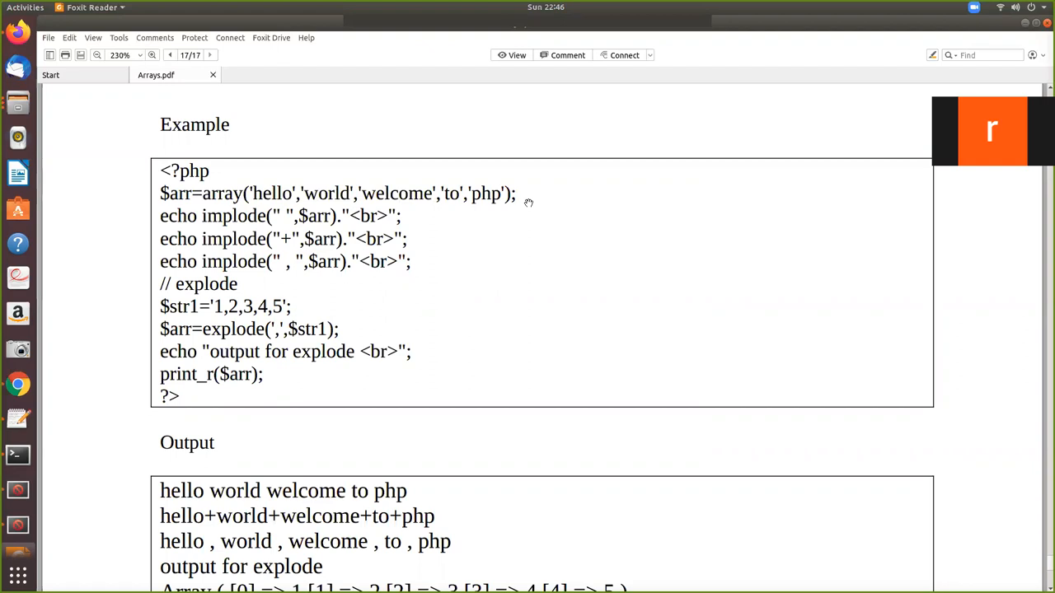
mouse_move(213, 229)
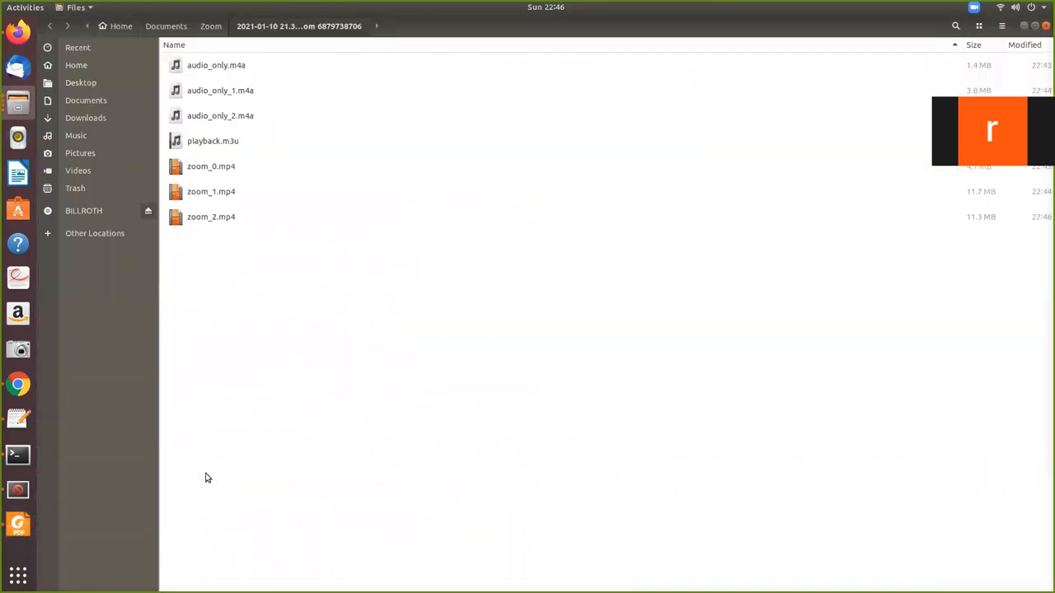
mouse_move(18, 350)
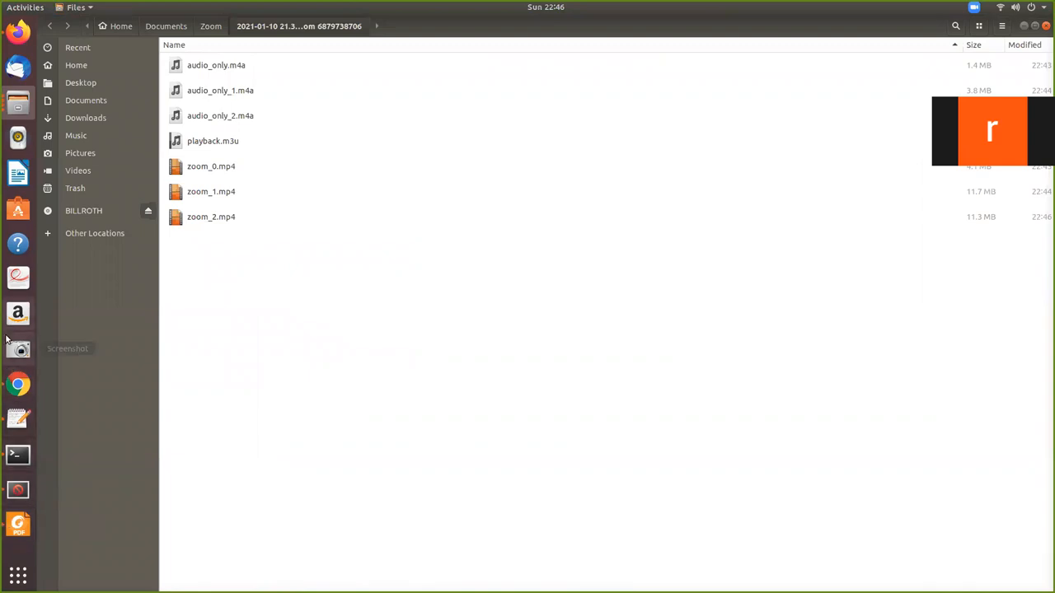
mouse_move(18, 313)
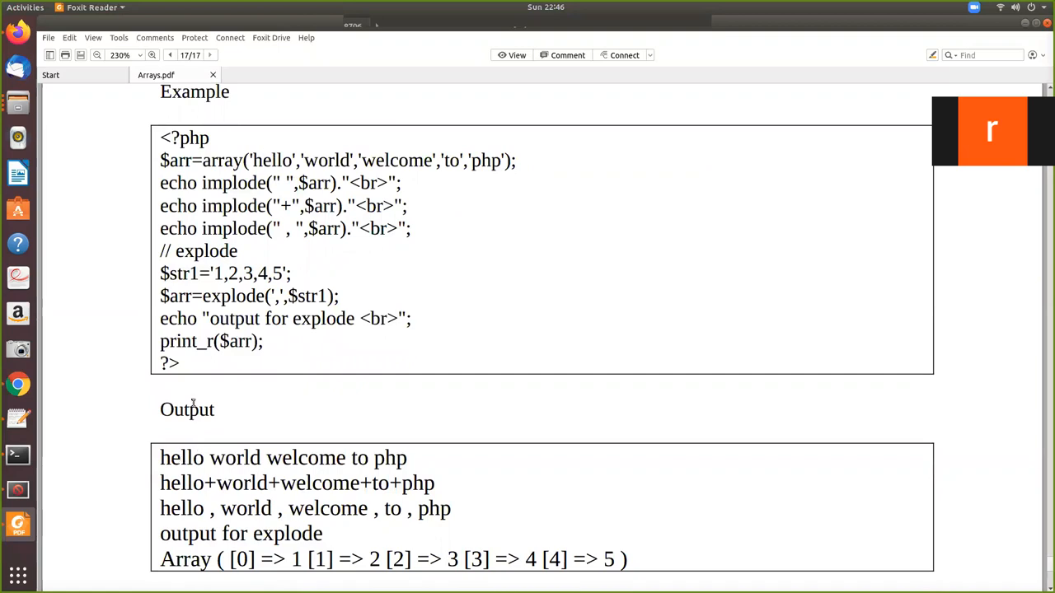
mouse_move(201, 434)
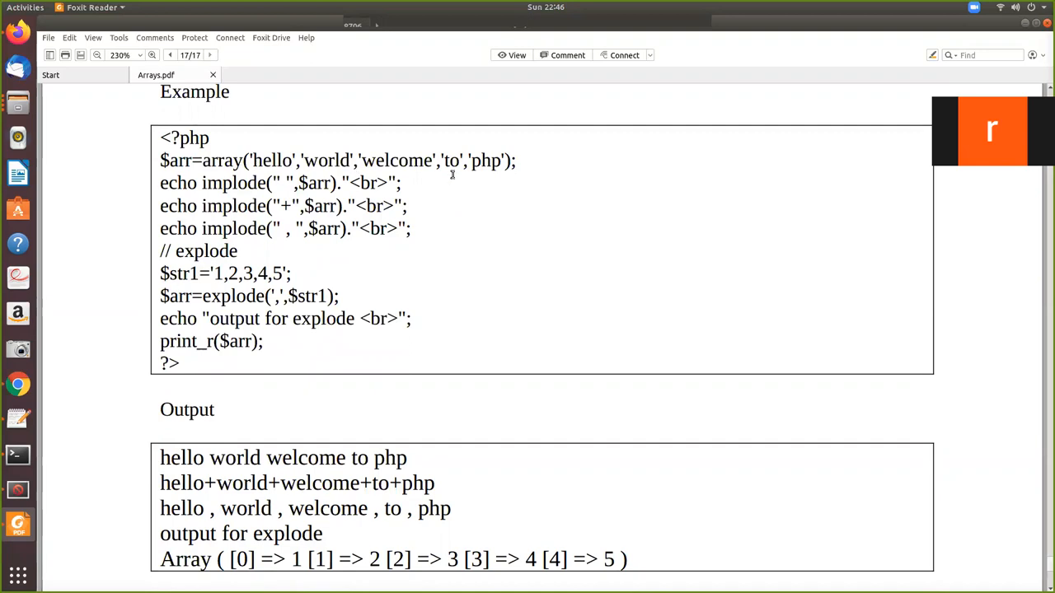
mouse_move(203, 458)
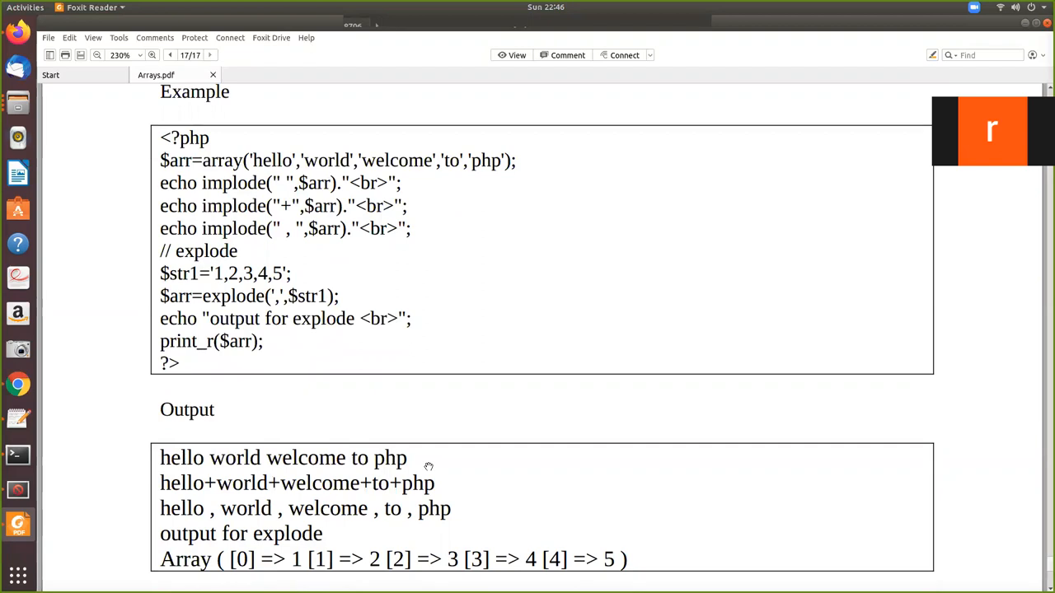
mouse_move(221, 463)
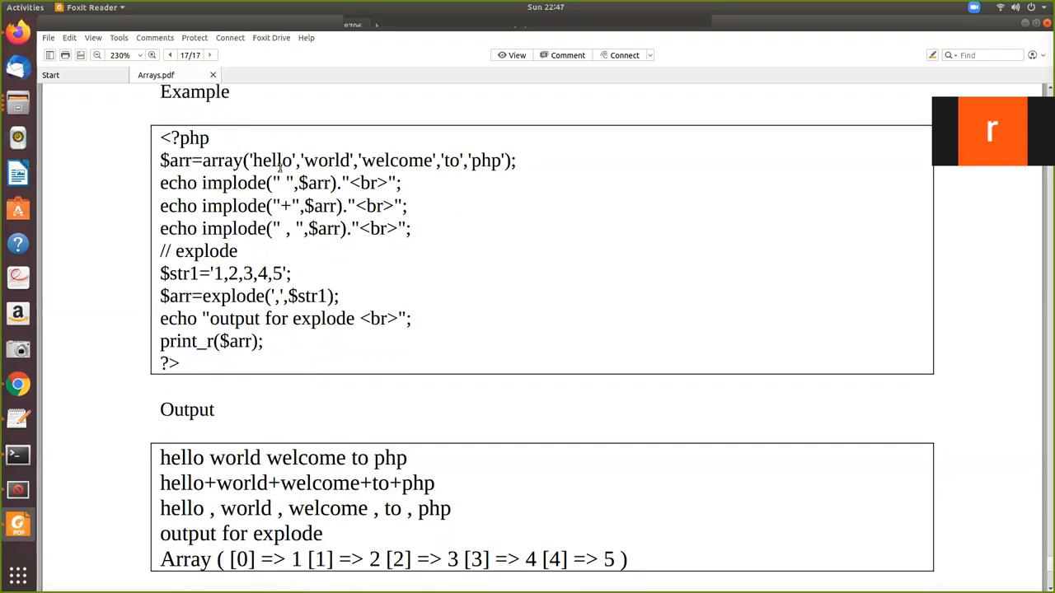
mouse_move(359, 468)
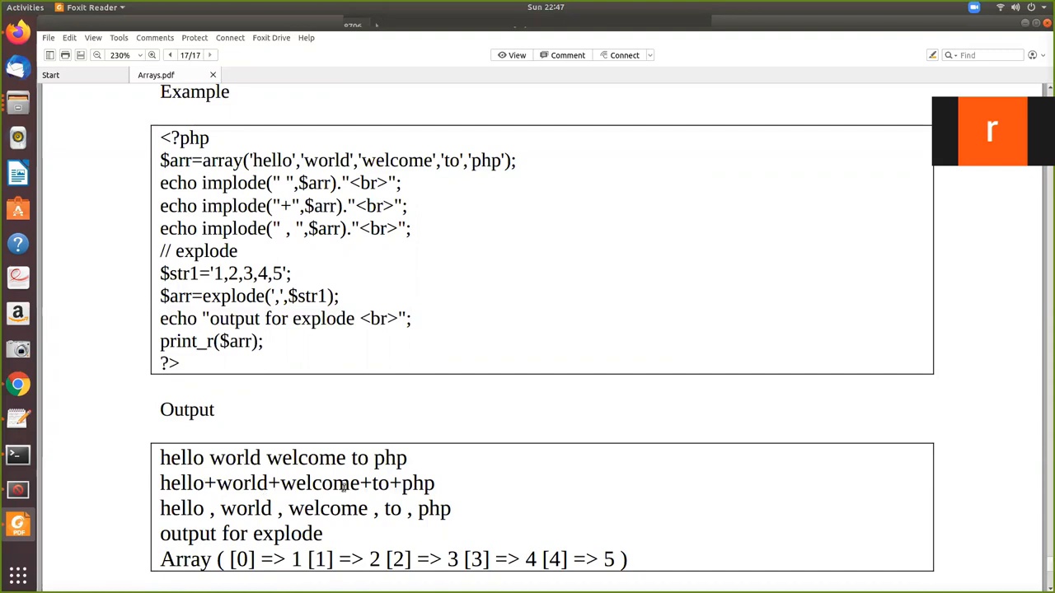
mouse_move(475, 498)
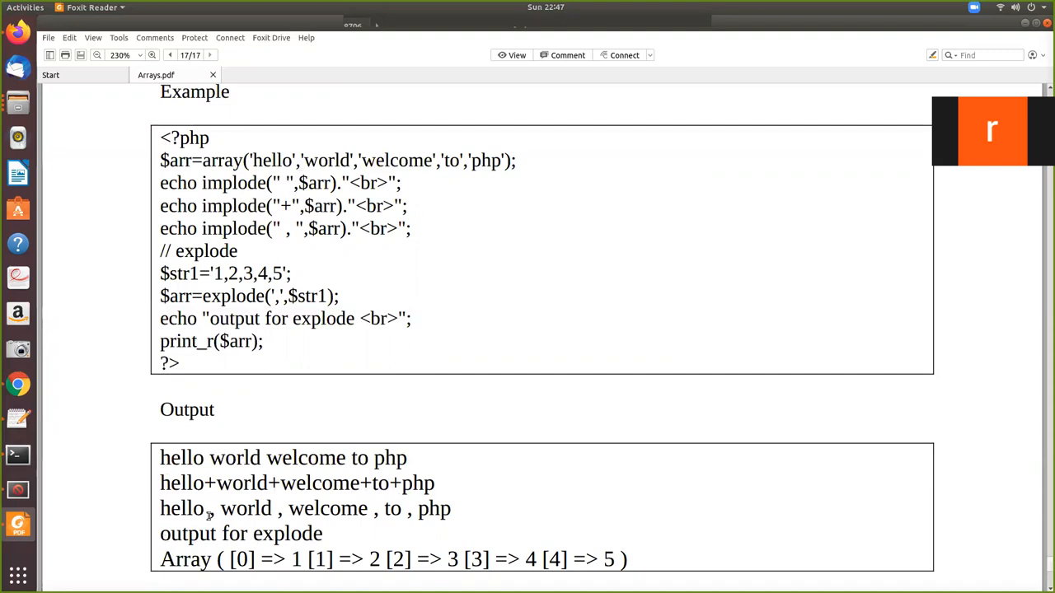
mouse_move(217, 451)
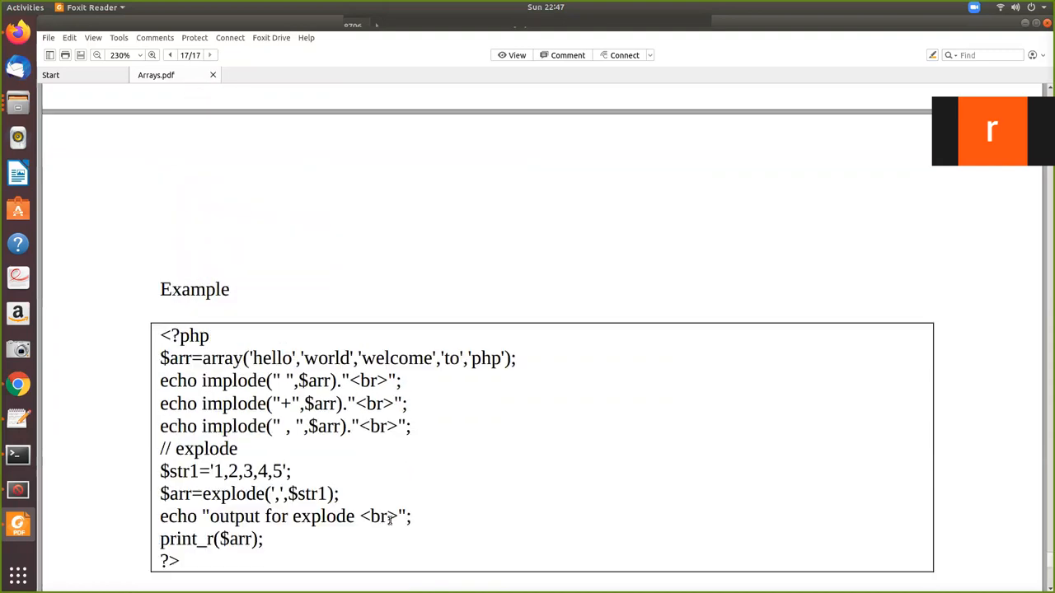
click(170, 56)
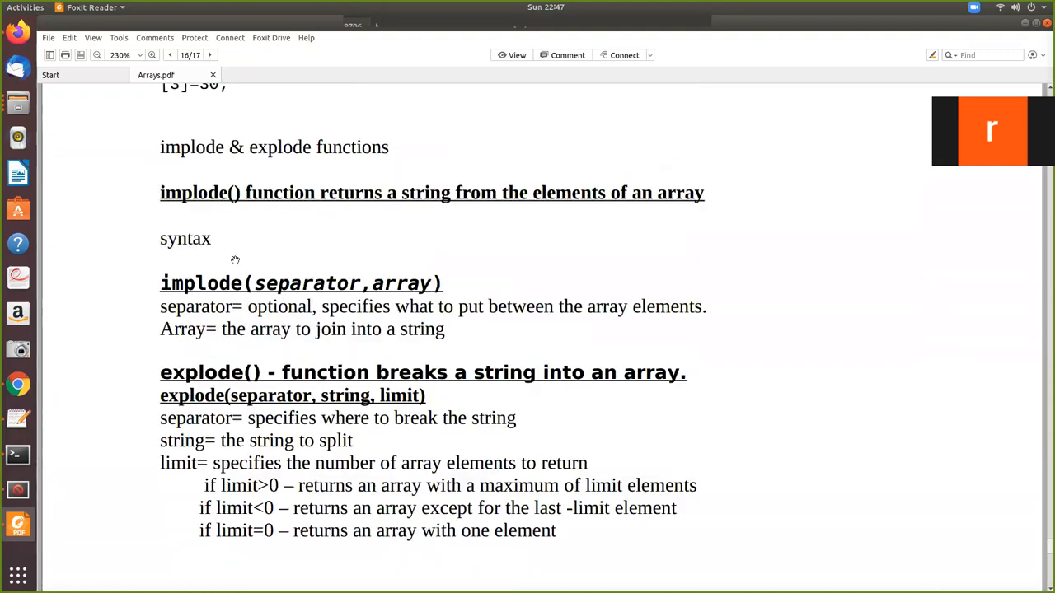
mouse_move(418, 298)
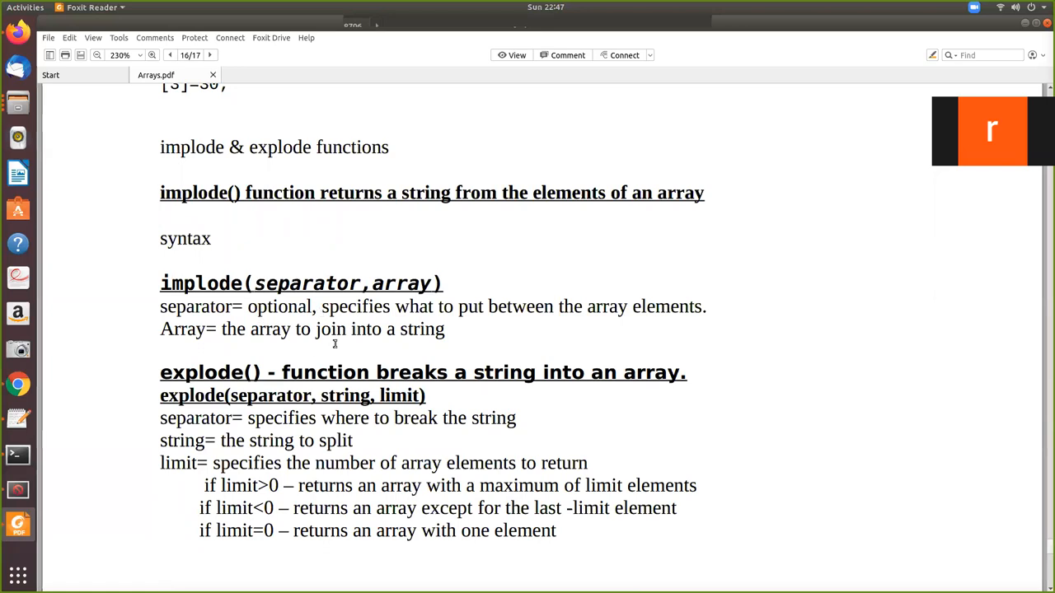
scroll(down, 3)
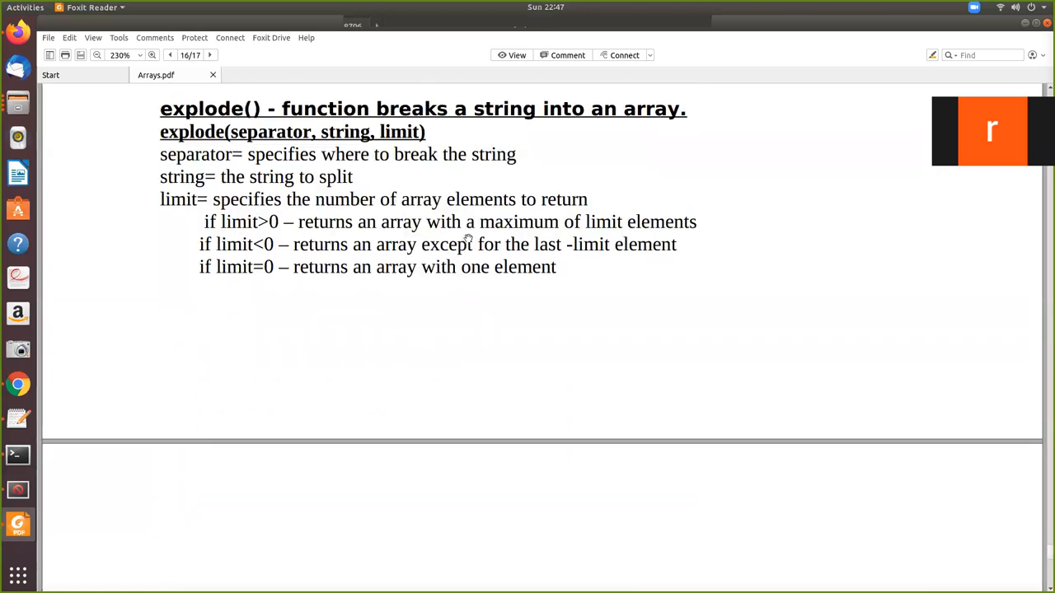
scroll(down, 3)
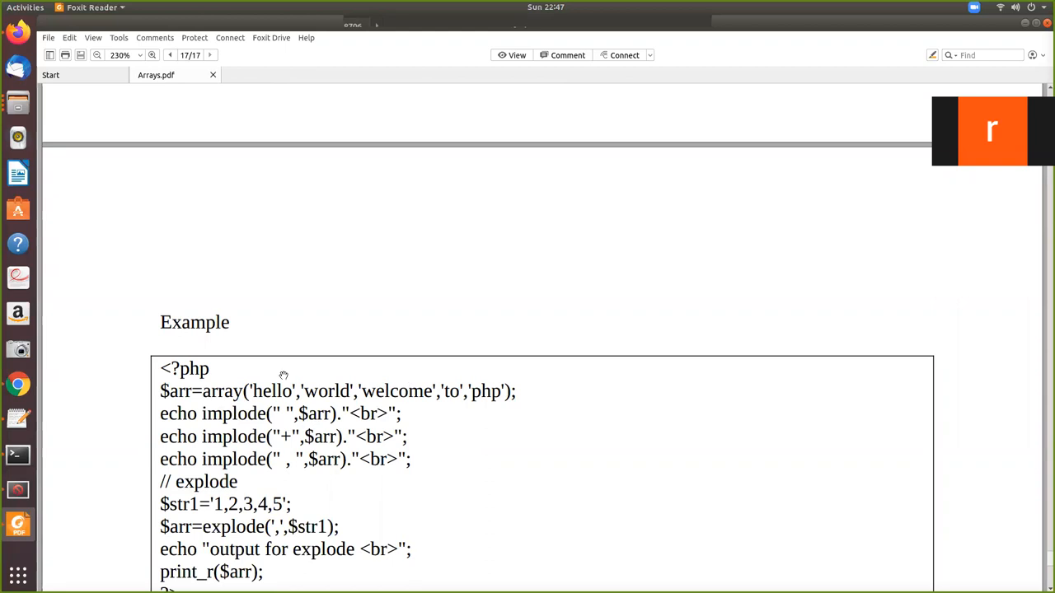
scroll(down, 3)
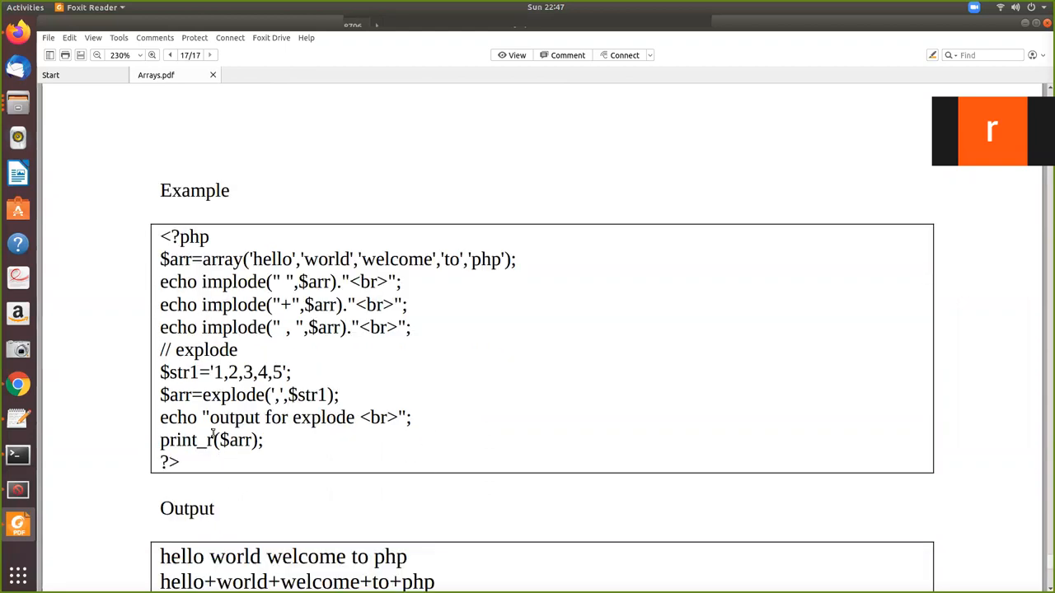
scroll(down, 3)
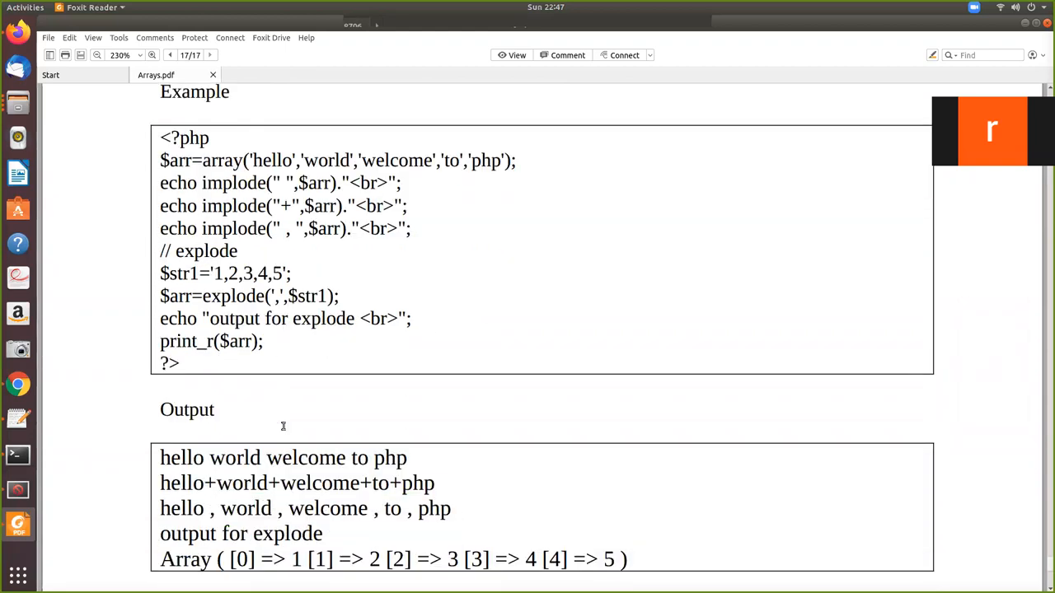
mouse_move(209, 305)
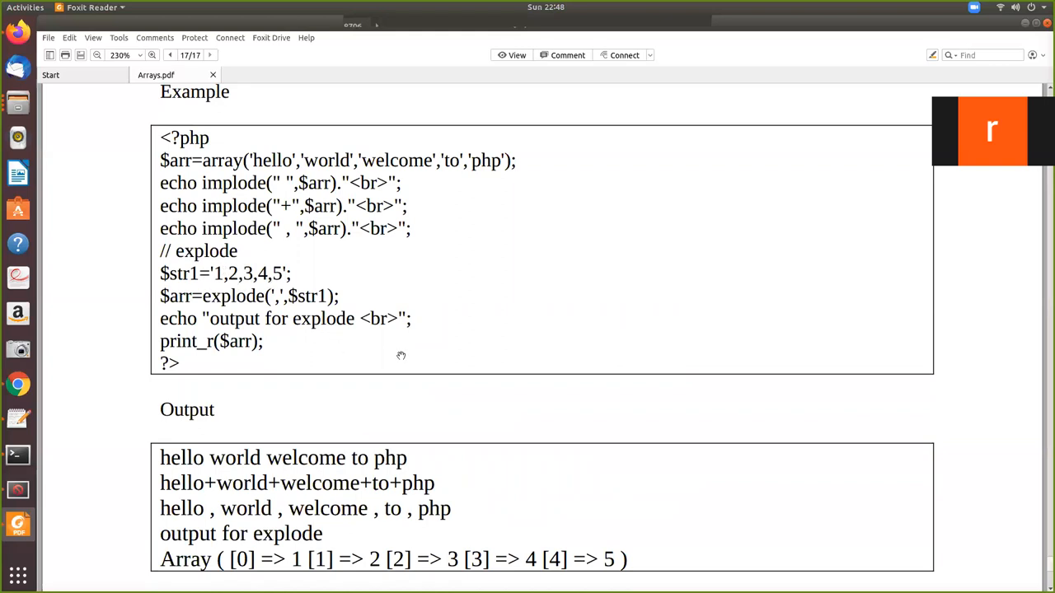
mouse_move(258, 330)
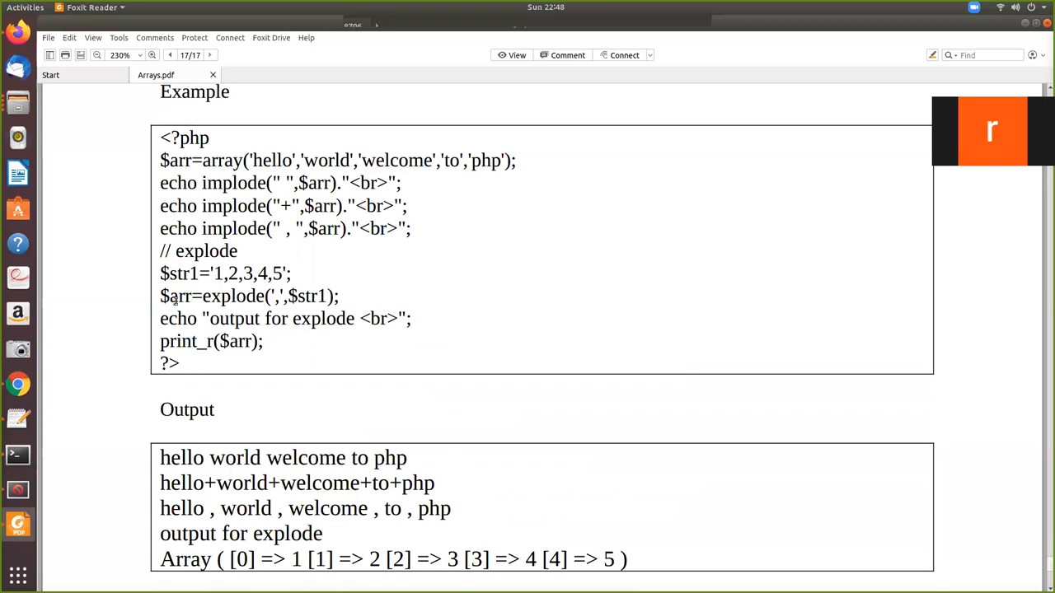
mouse_move(277, 395)
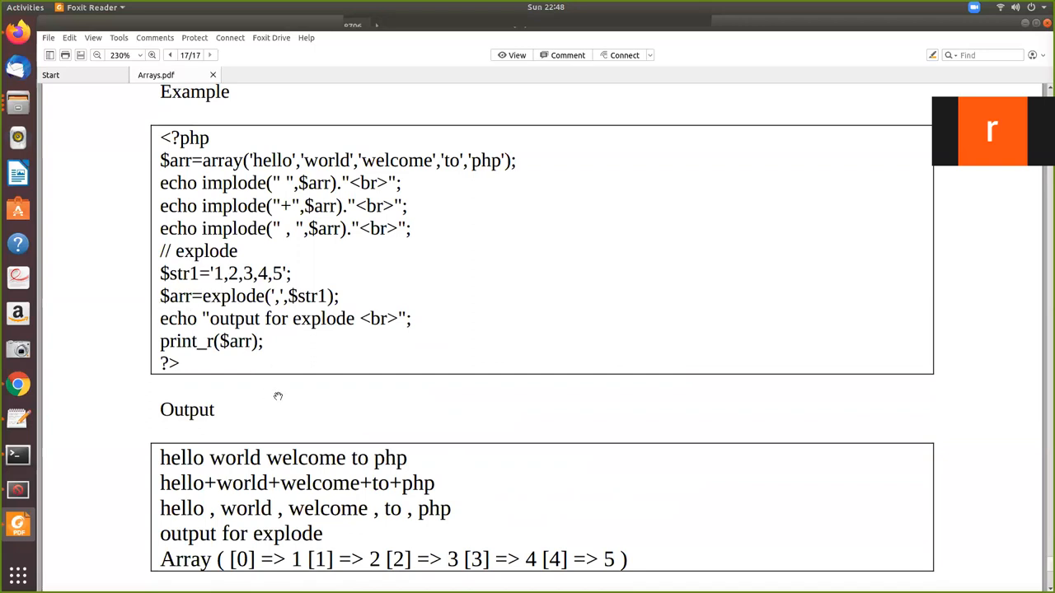
scroll(down, 3)
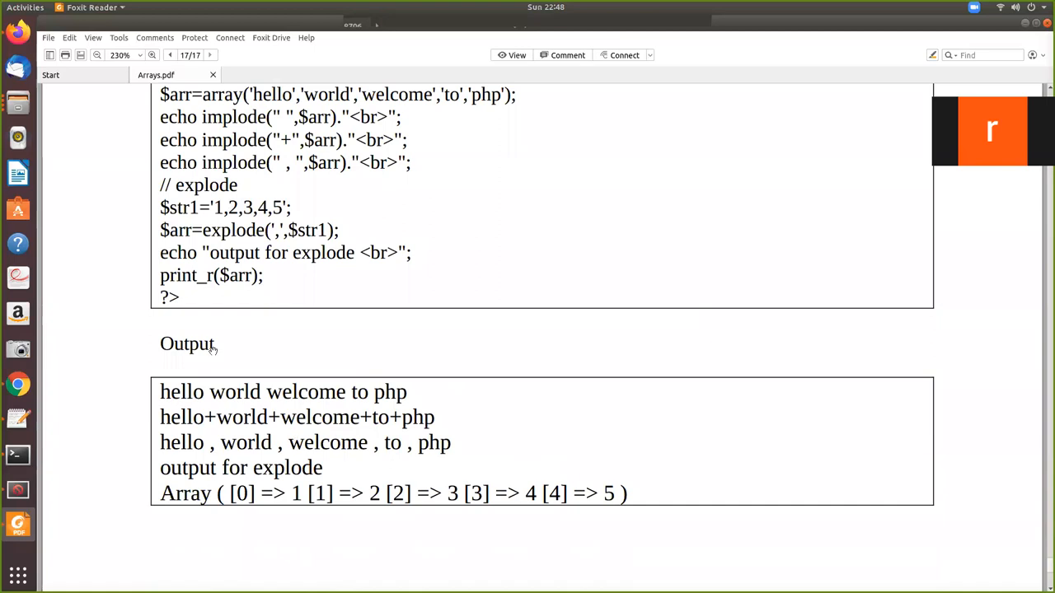
mouse_move(250, 281)
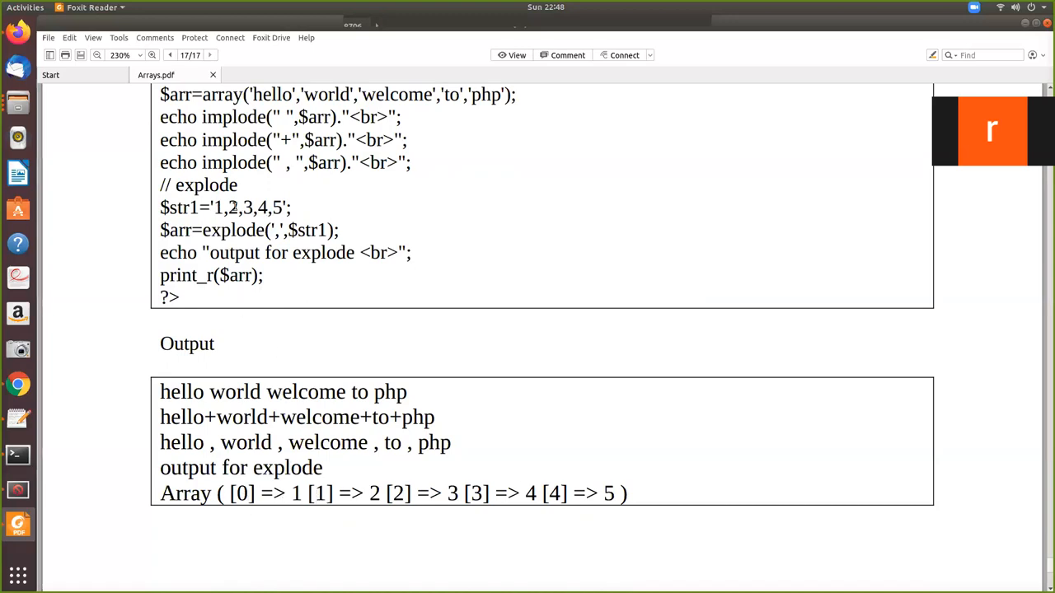
mouse_move(570, 512)
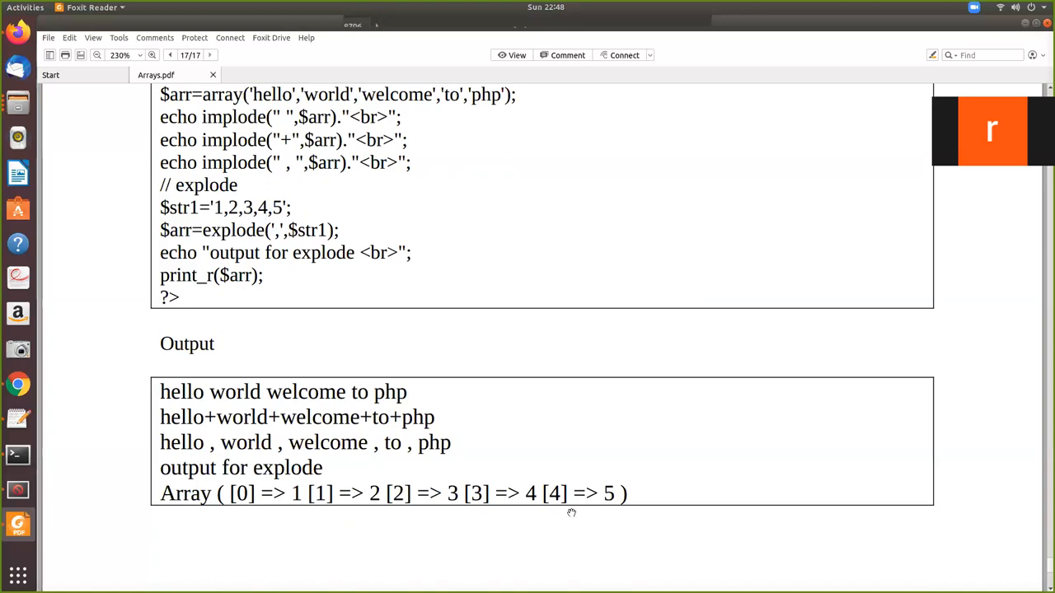
mouse_move(267, 491)
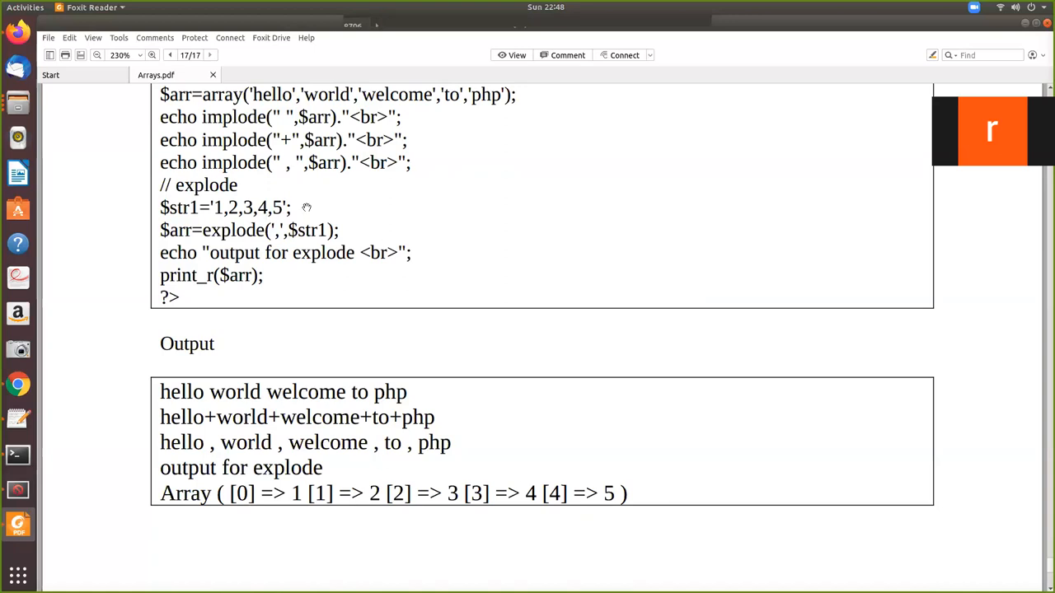
mouse_move(422, 115)
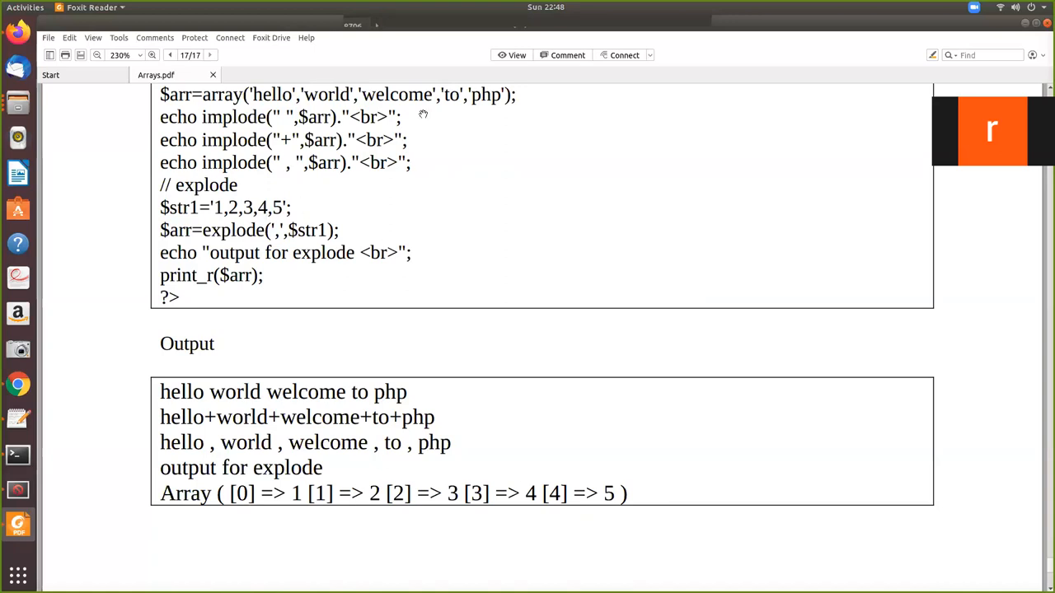
mouse_move(234, 132)
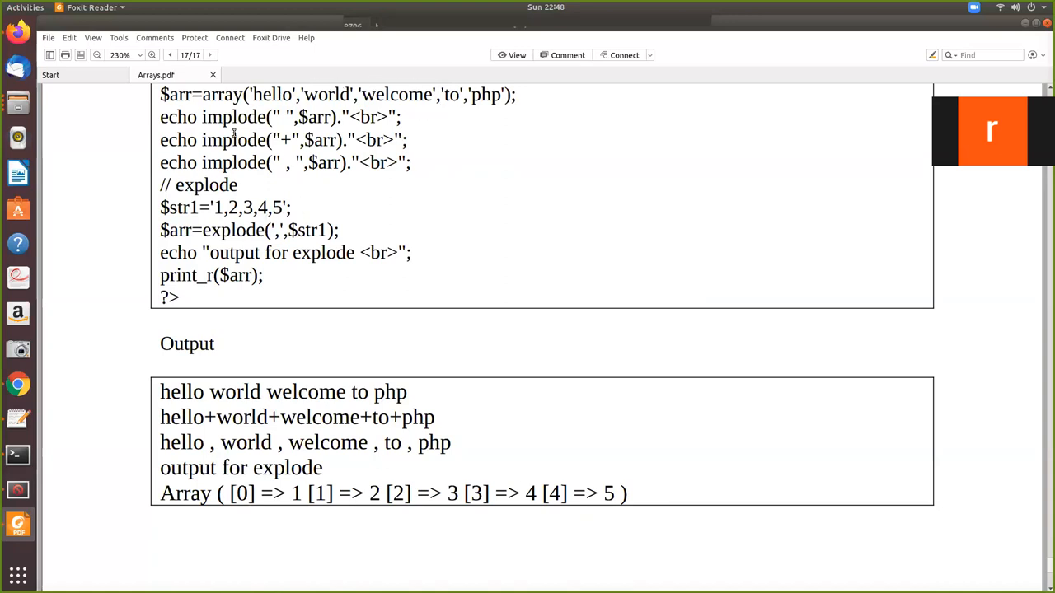
mouse_move(277, 246)
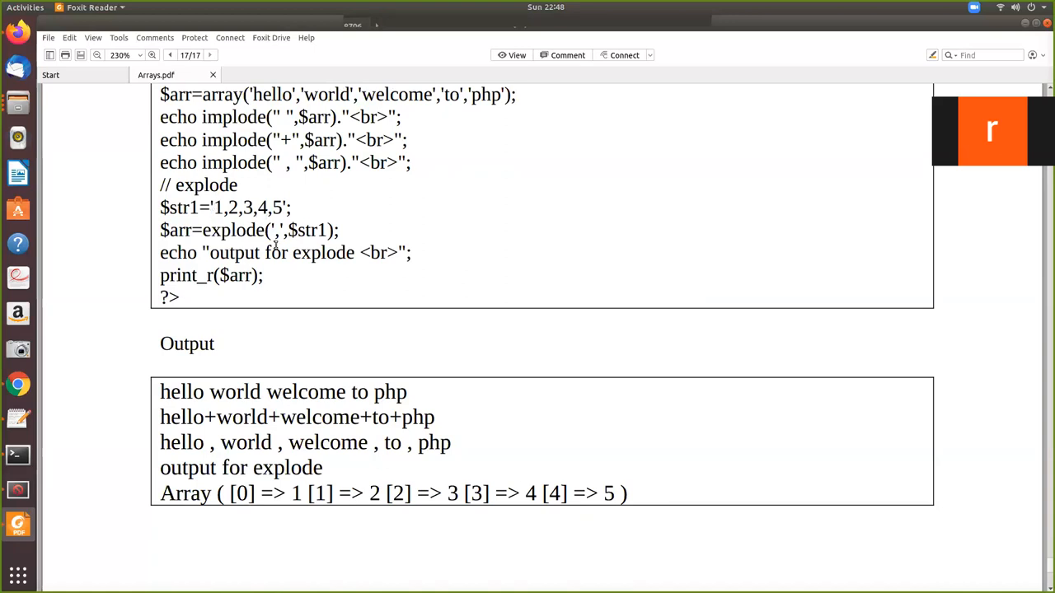
scroll(up, 3)
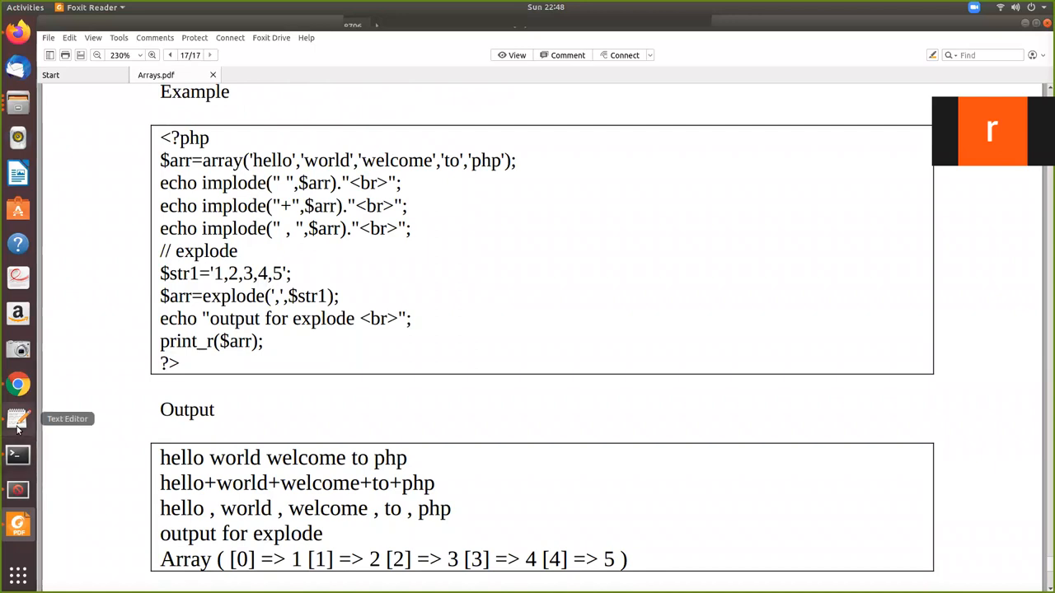
Switch to Text Editor and step through the open script tabs past the sorting and extract examples.
click(16, 419)
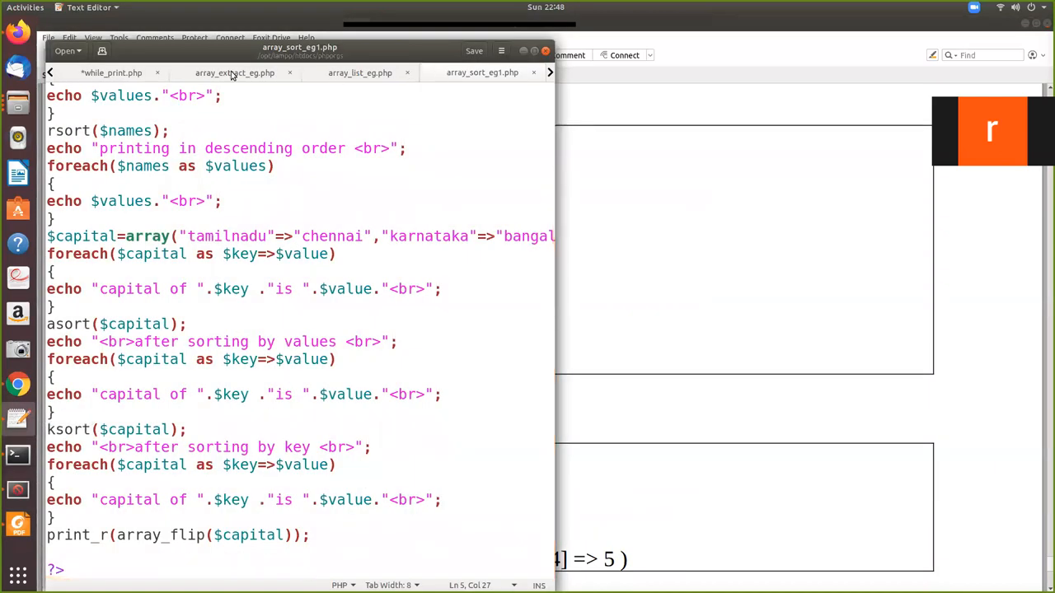
click(234, 72)
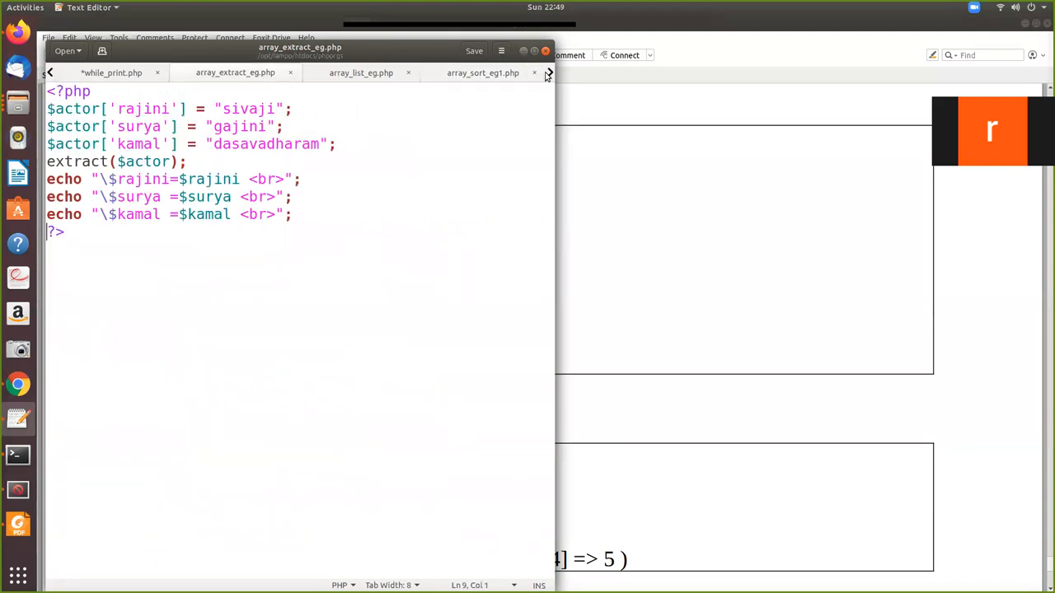
click(359, 73)
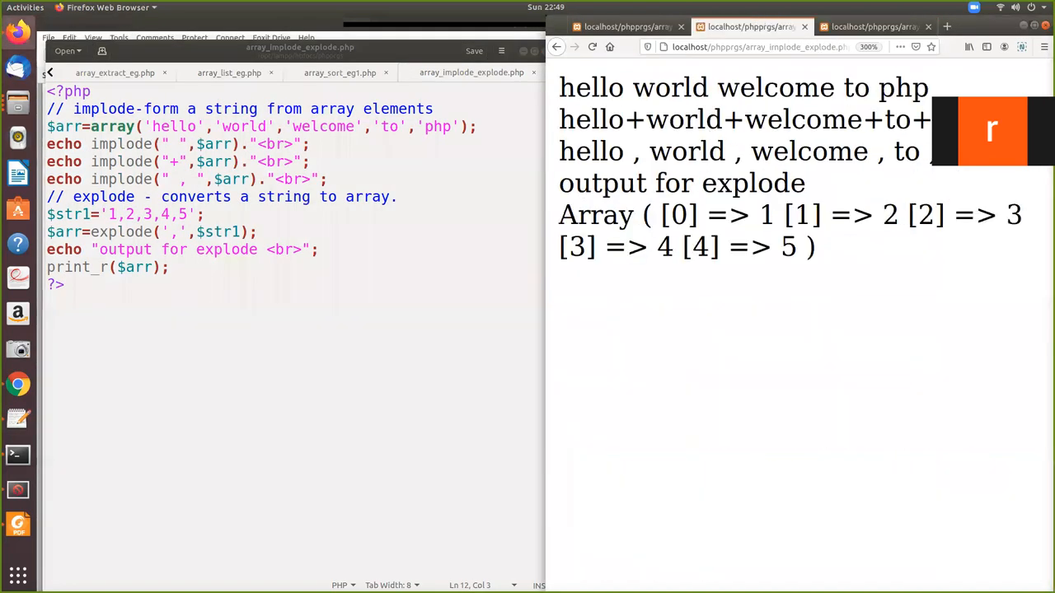
mouse_move(957, 198)
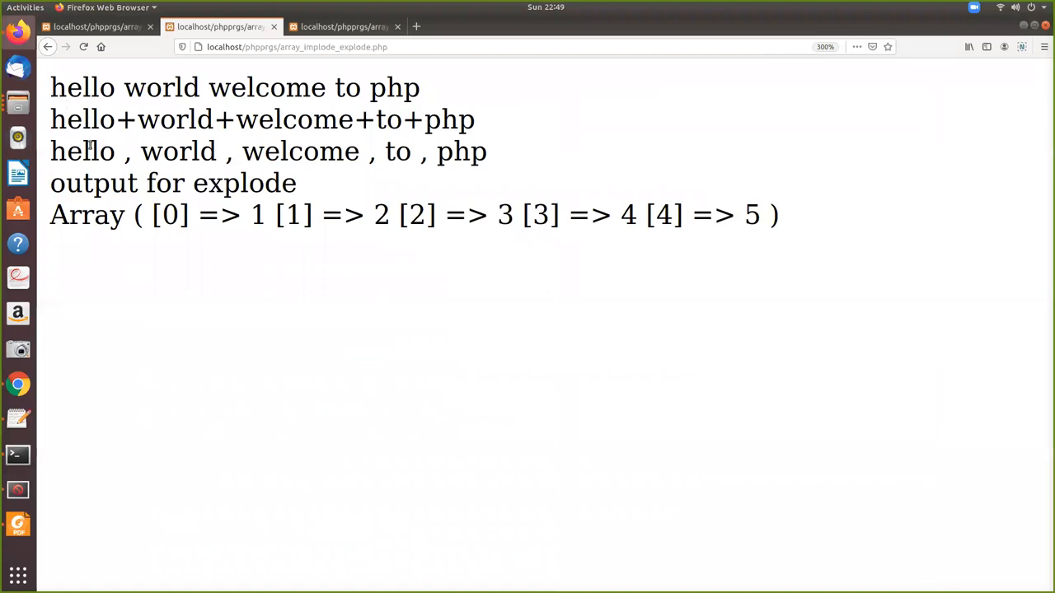
mouse_move(428, 241)
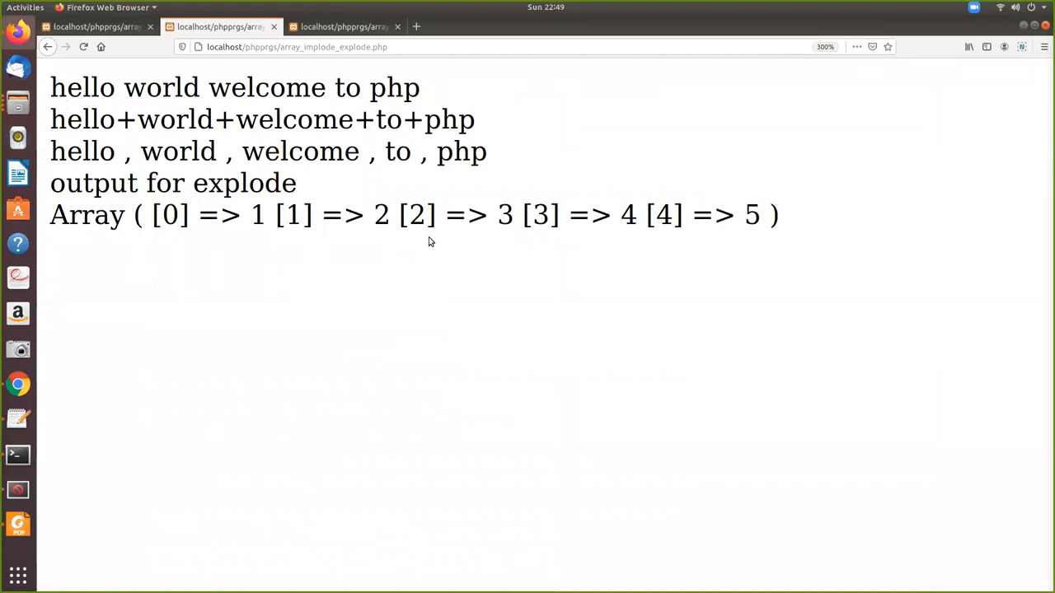
mouse_move(521, 237)
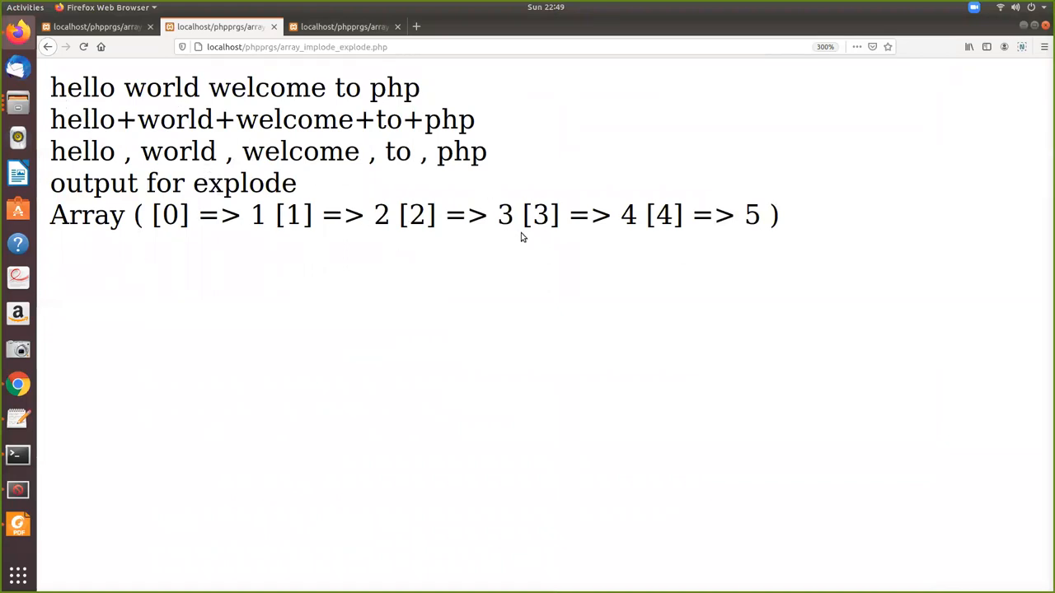
mouse_move(761, 234)
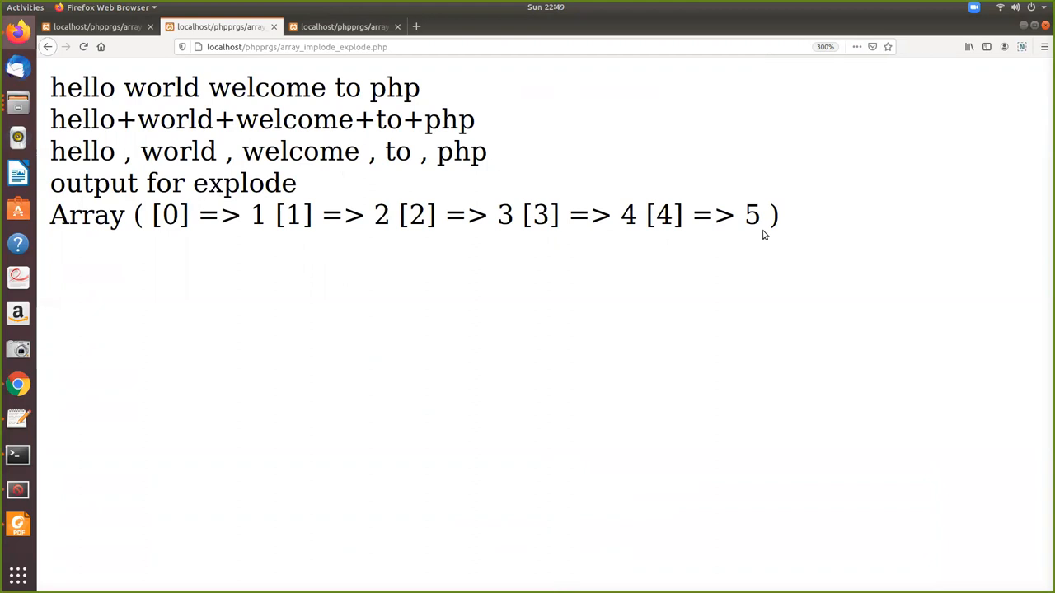
mouse_move(112, 262)
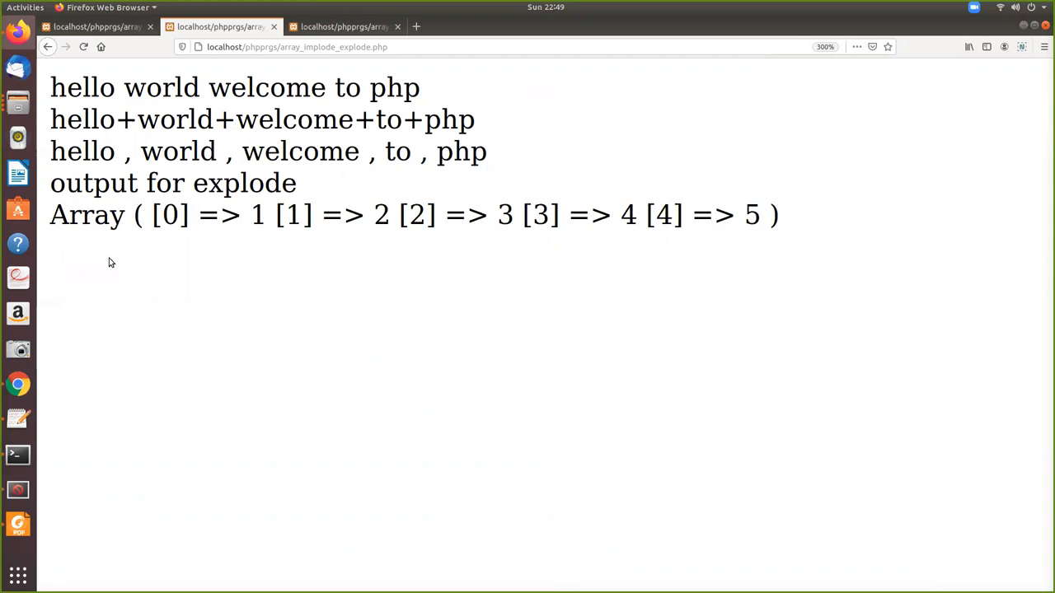
mouse_move(443, 148)
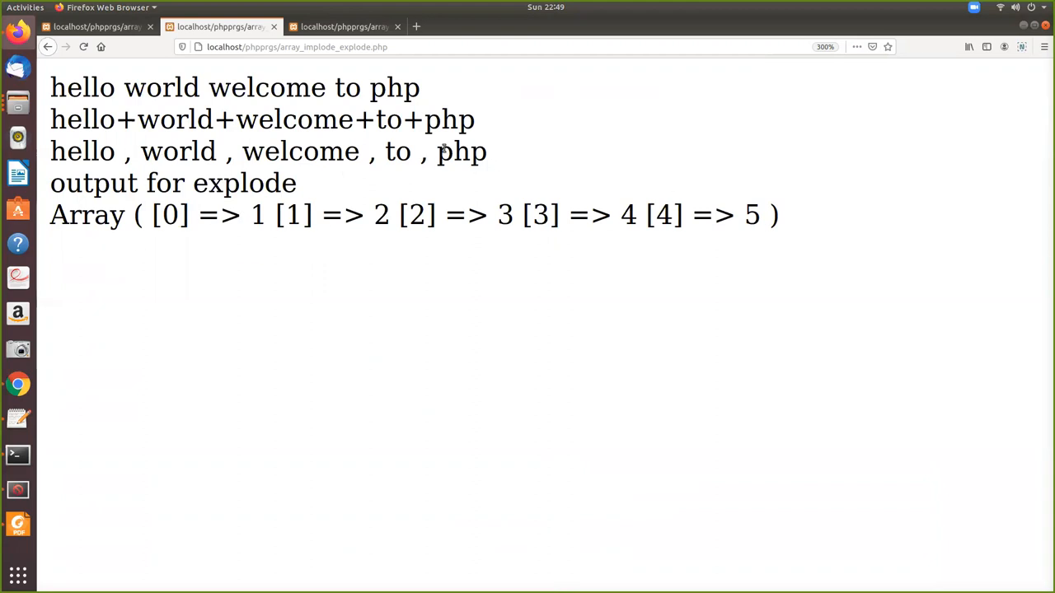